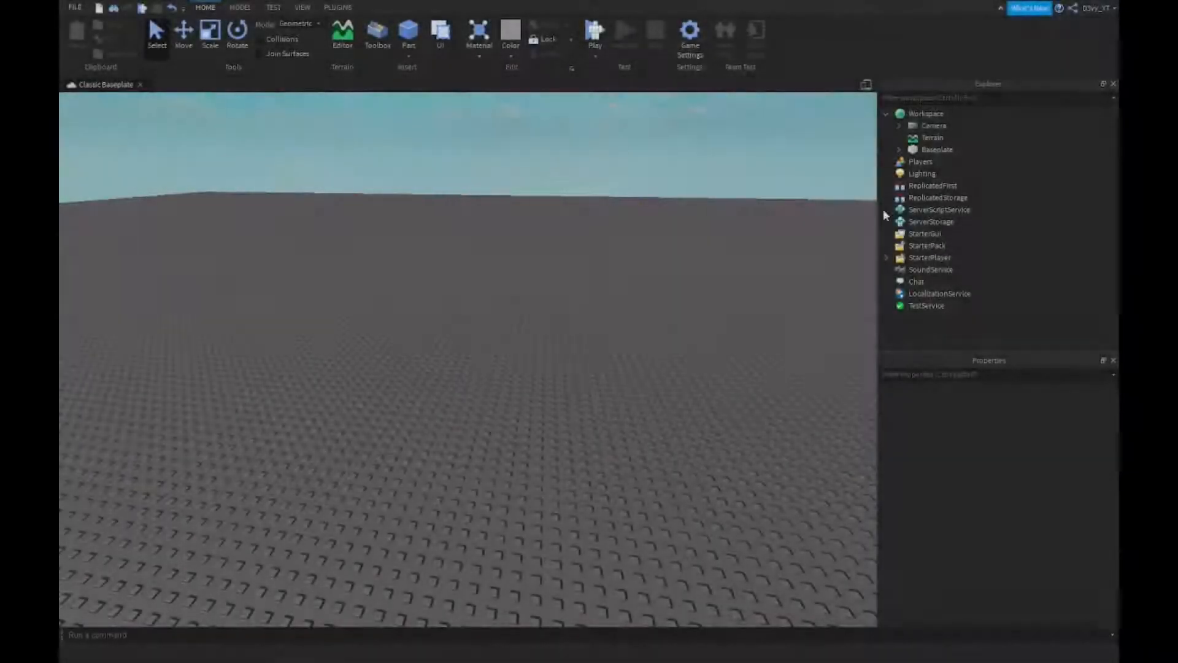
Insert a new LocalScript under StarterPlayer > StarterPlayerScripts via the Explorer + button
click(886, 113)
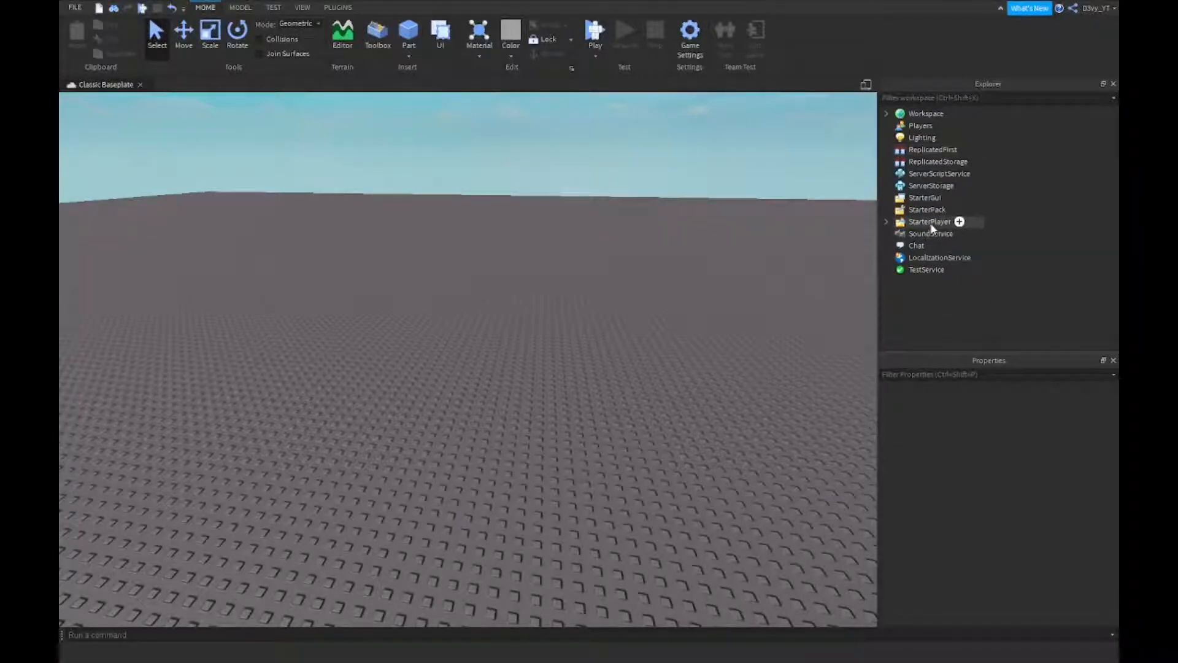
click(930, 221)
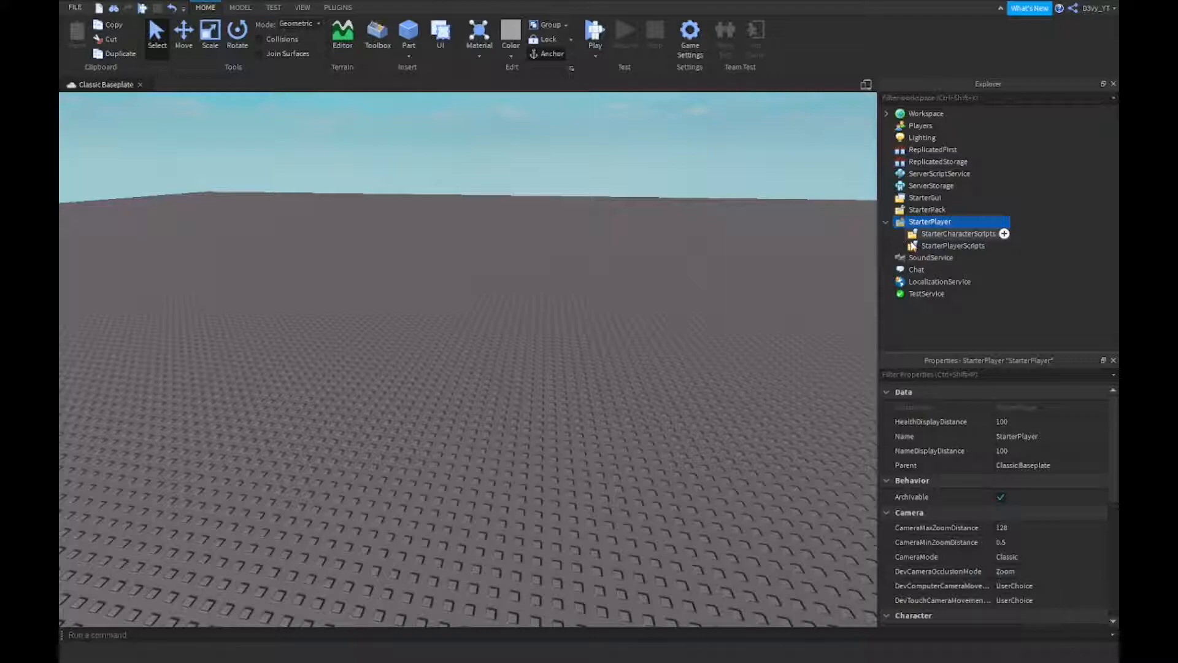
click(953, 246)
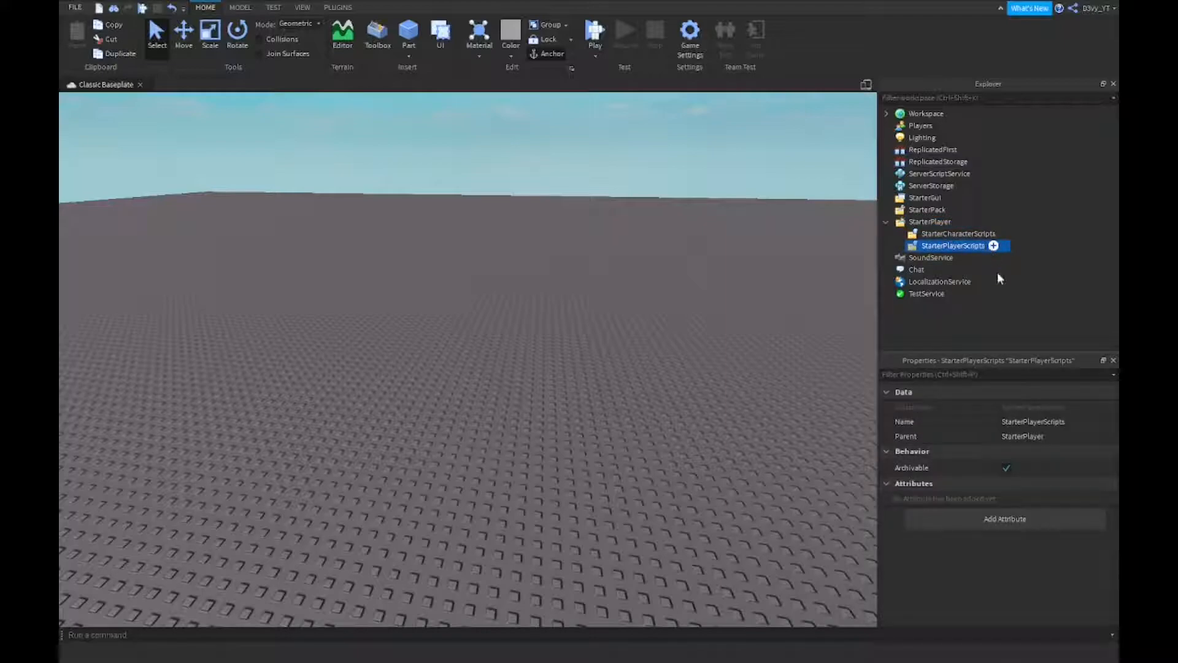
click(993, 245)
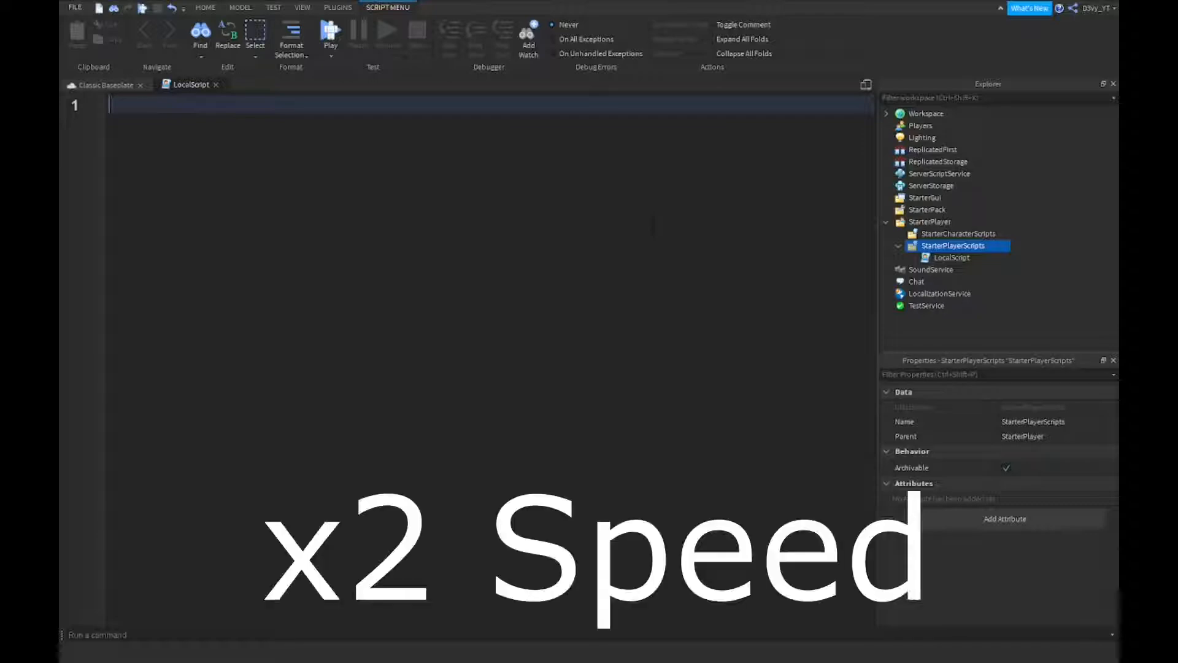
Connect a function(plr) to game.Players.PlayerRemoving and begin a game.StarterGui call
text(game.players.Player)
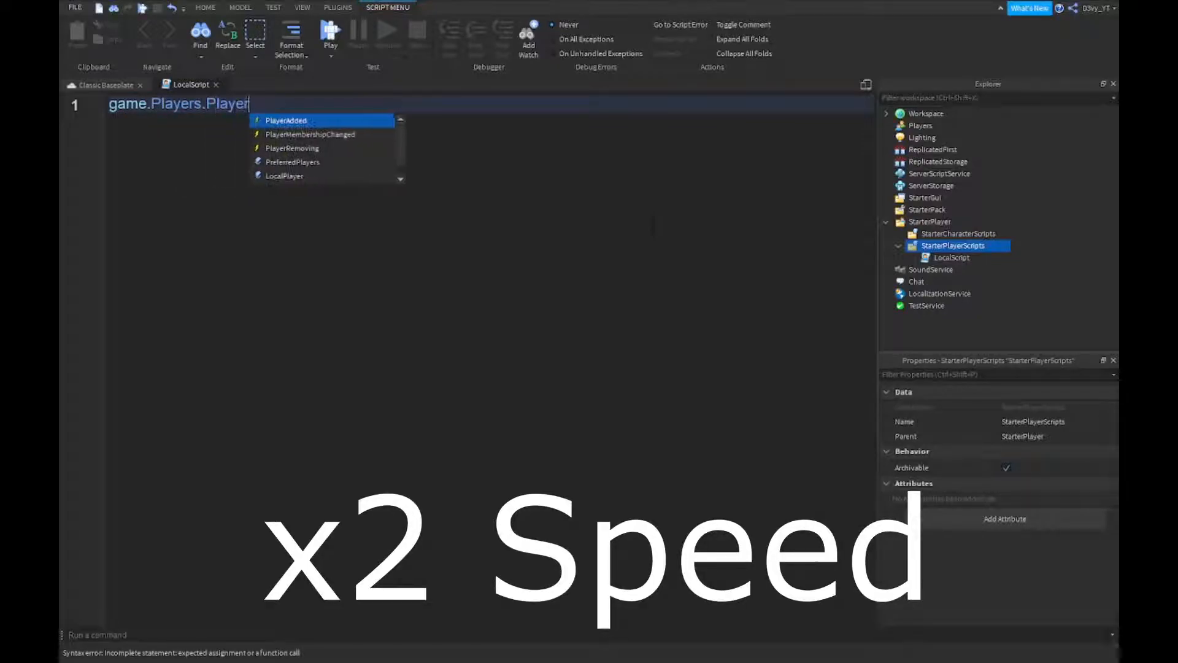
click(292, 149)
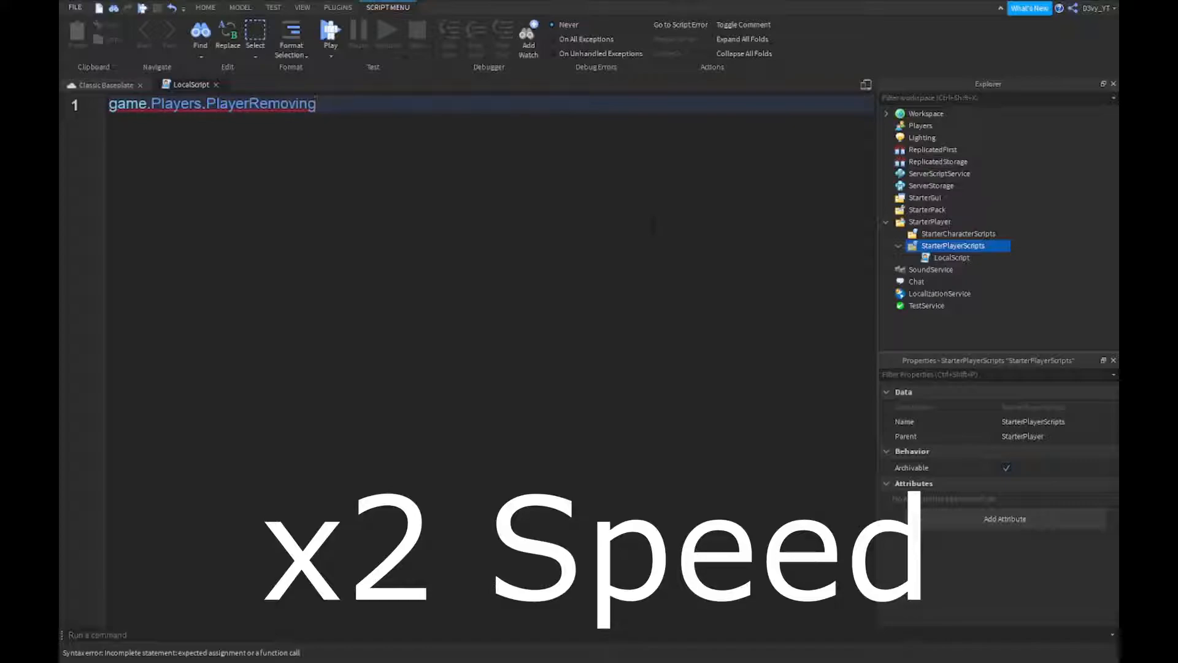
text(:Connect(function(plr))
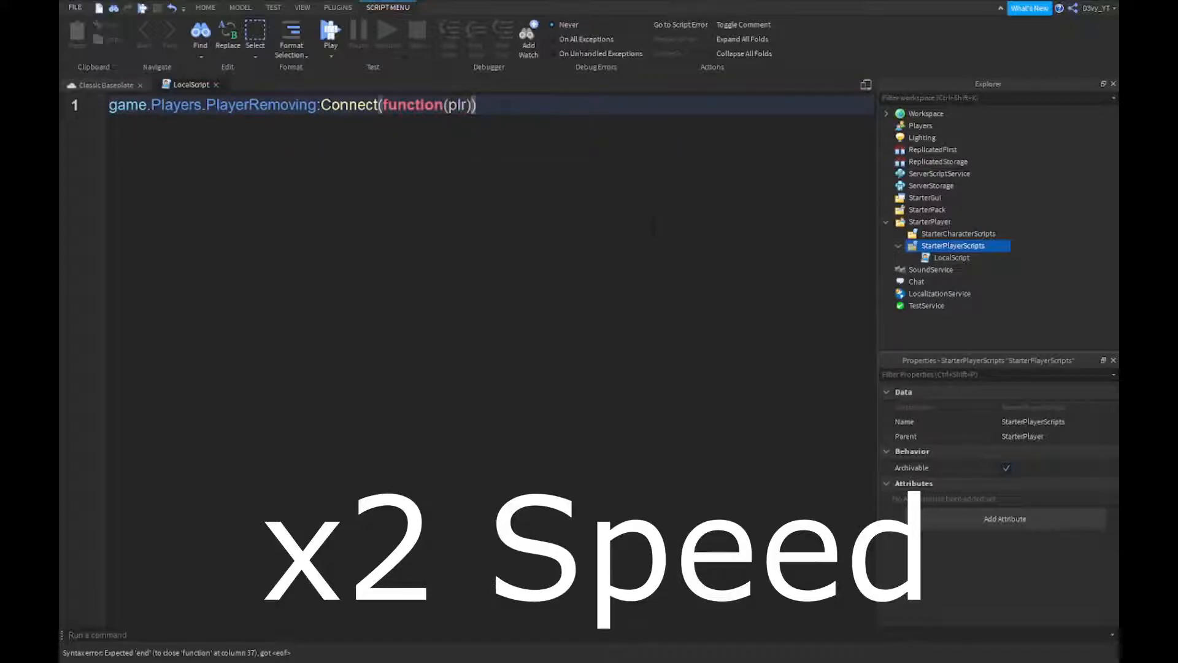
text(game.StarterGui:SetCore()
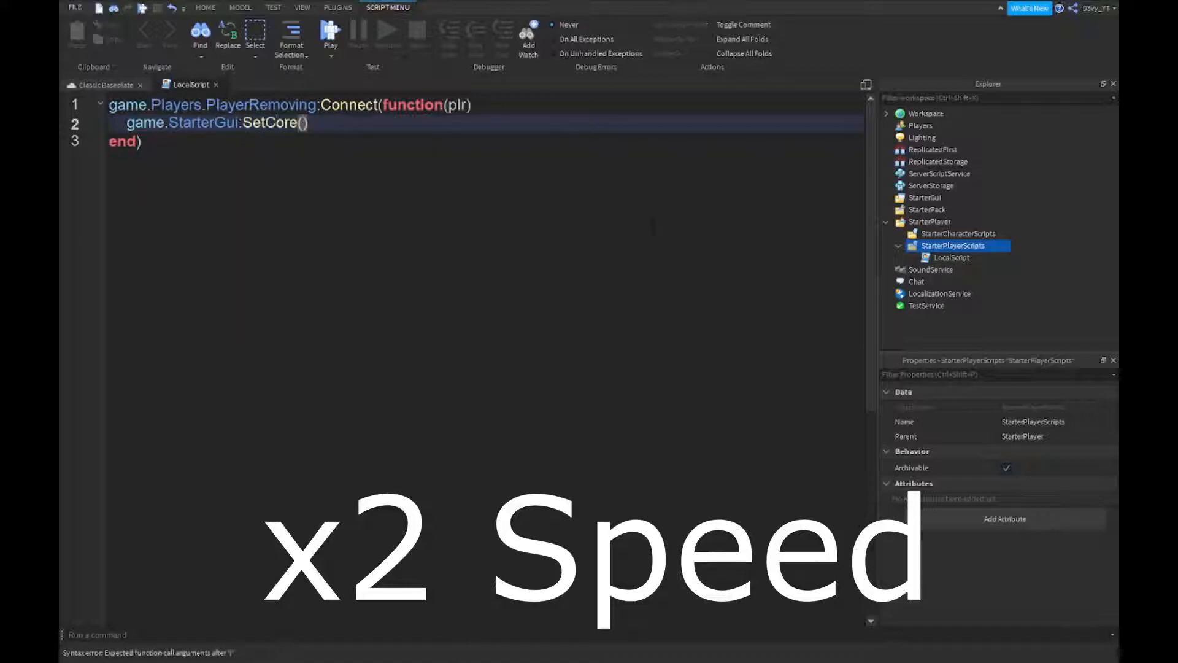
Call SetCore("ChatMakeSystemMessage") with a message table spread over separate lines
text("ChatMe")
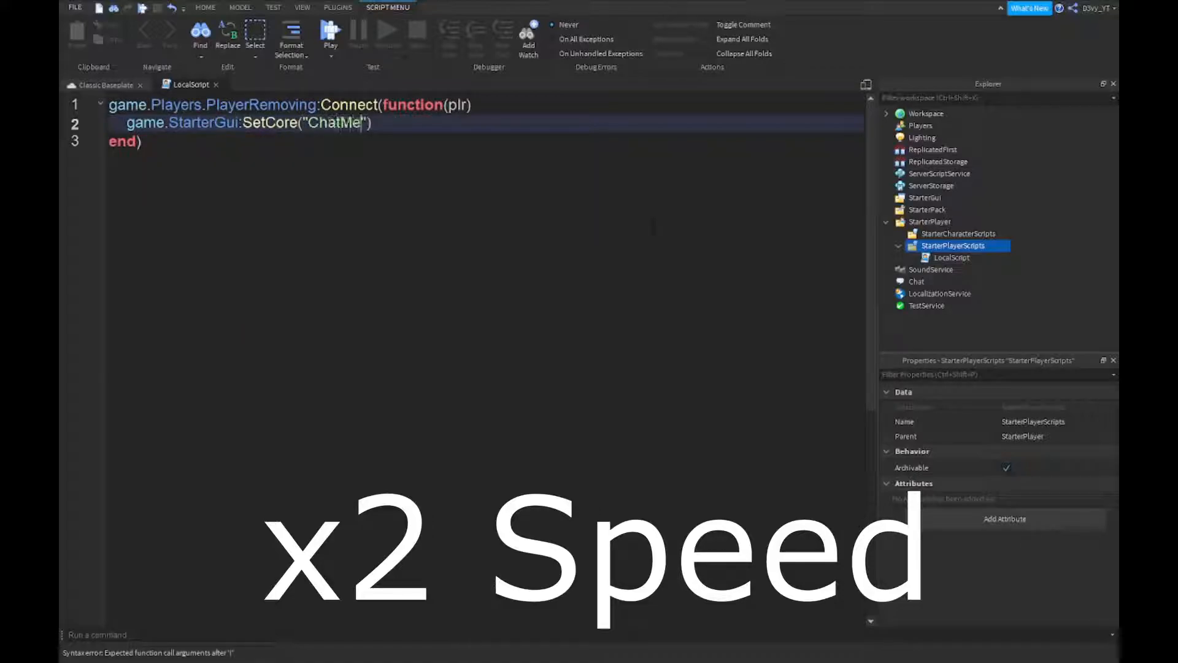
text(akeSystemMess)
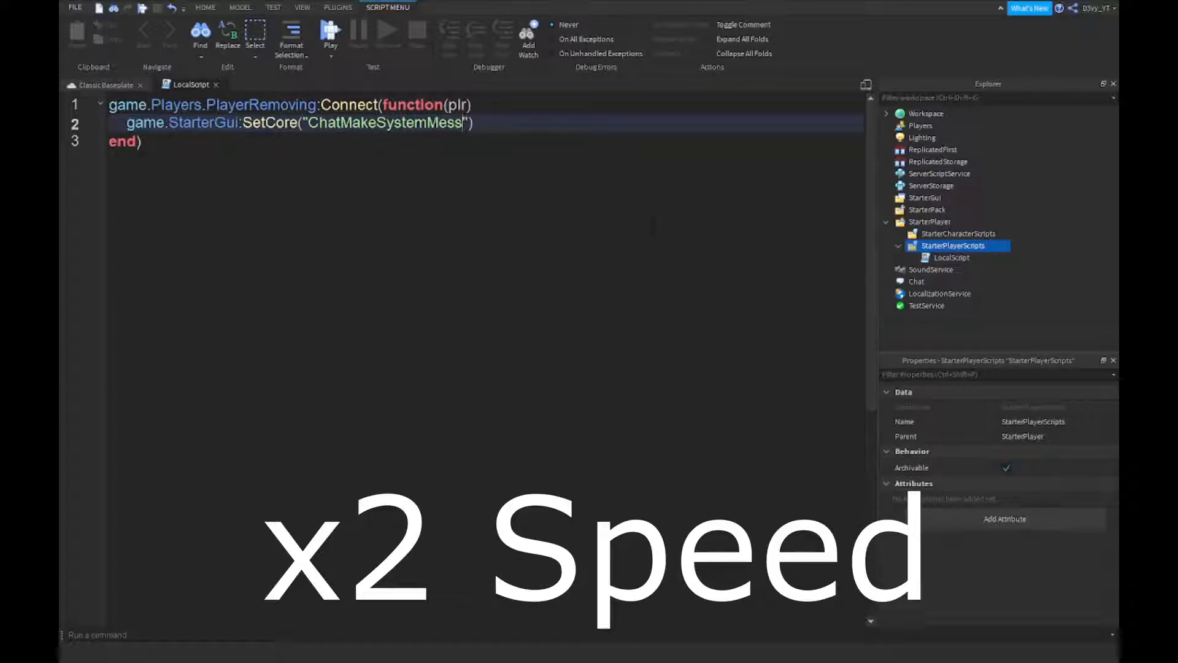
text(age)
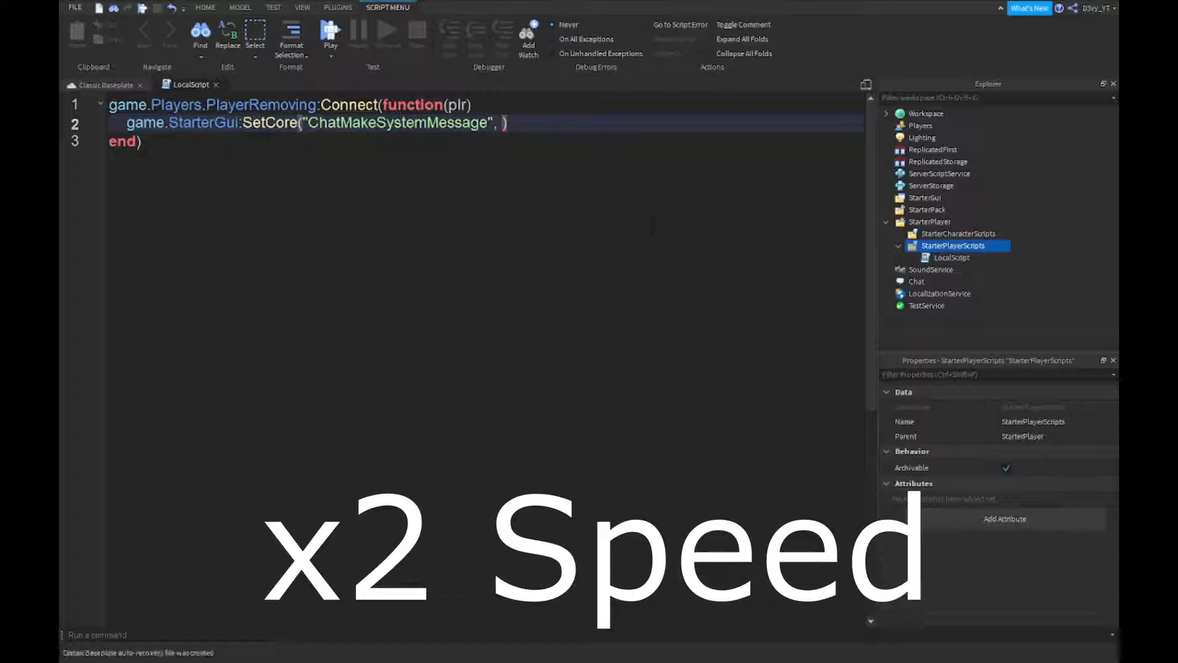
text({})
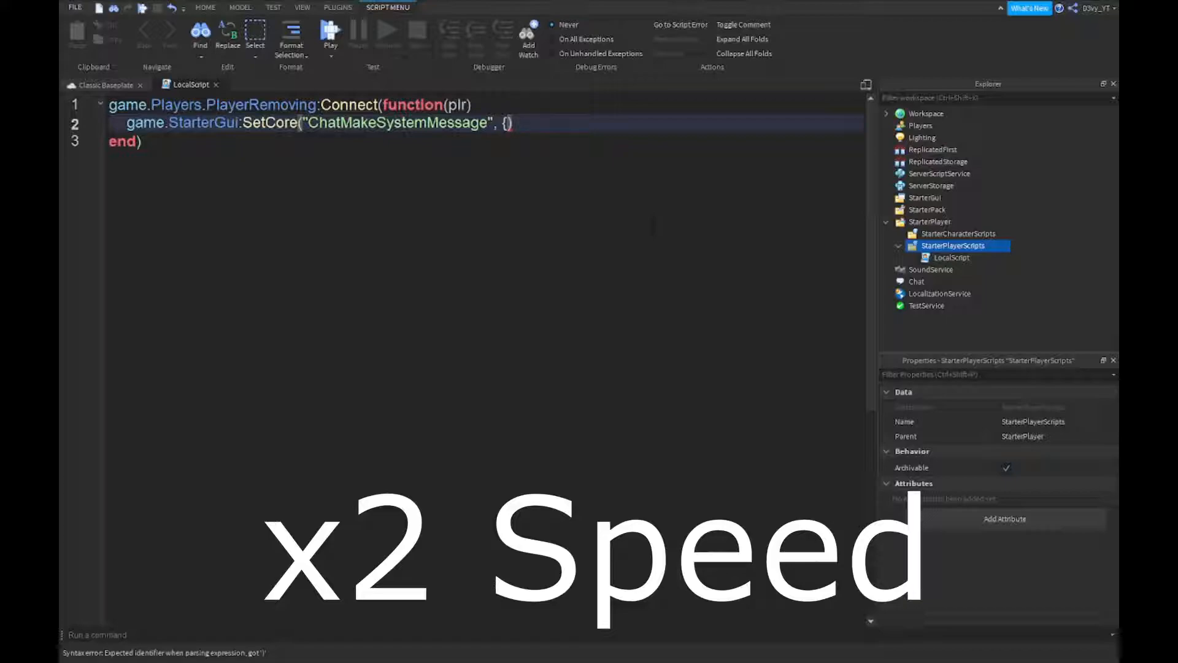
key(Backspace)
text(Text)
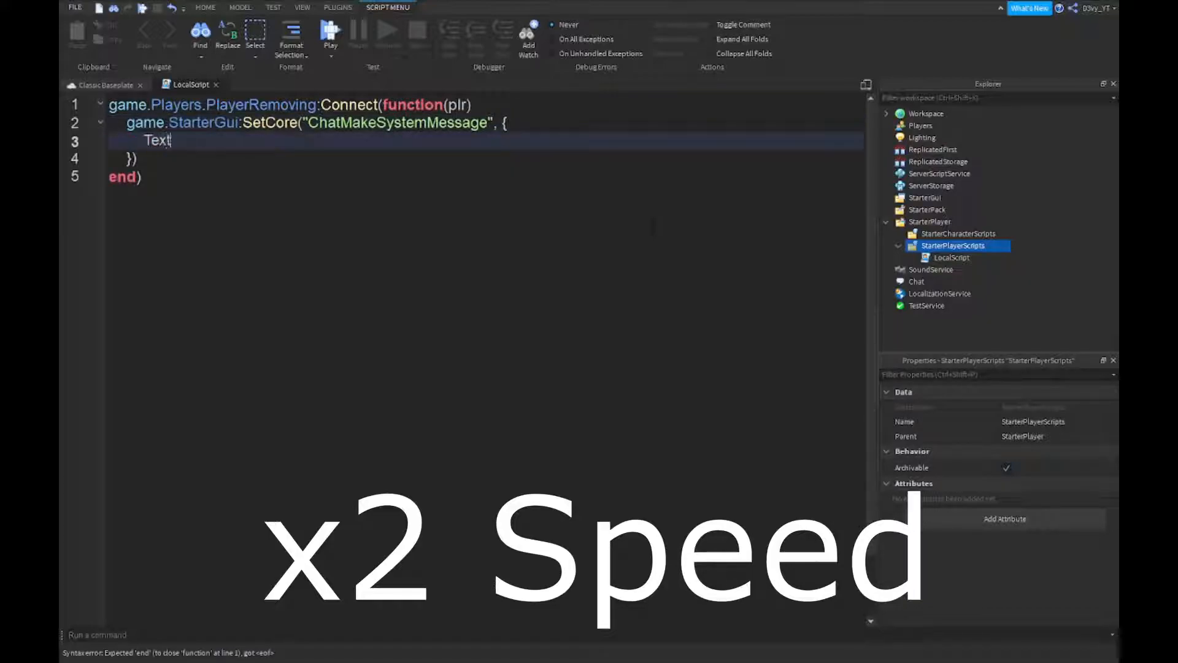
Set Text = plr.Name .. " has left the game" in the message table
text(= plr)
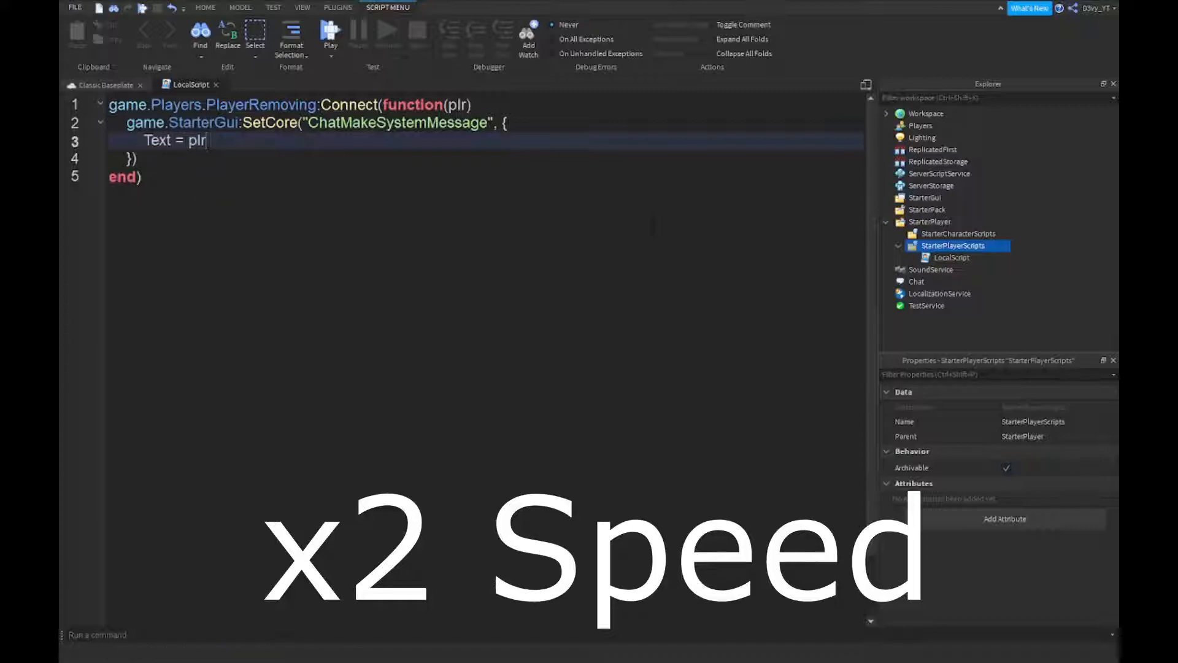
text(.Name .. "")
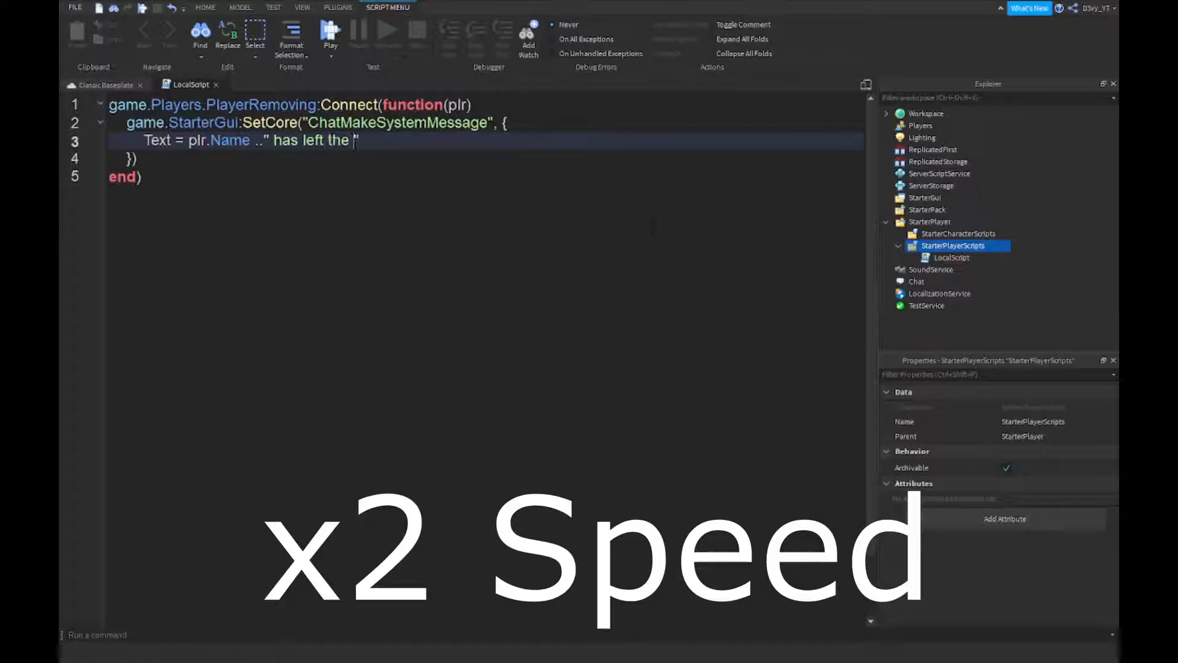
text(game")
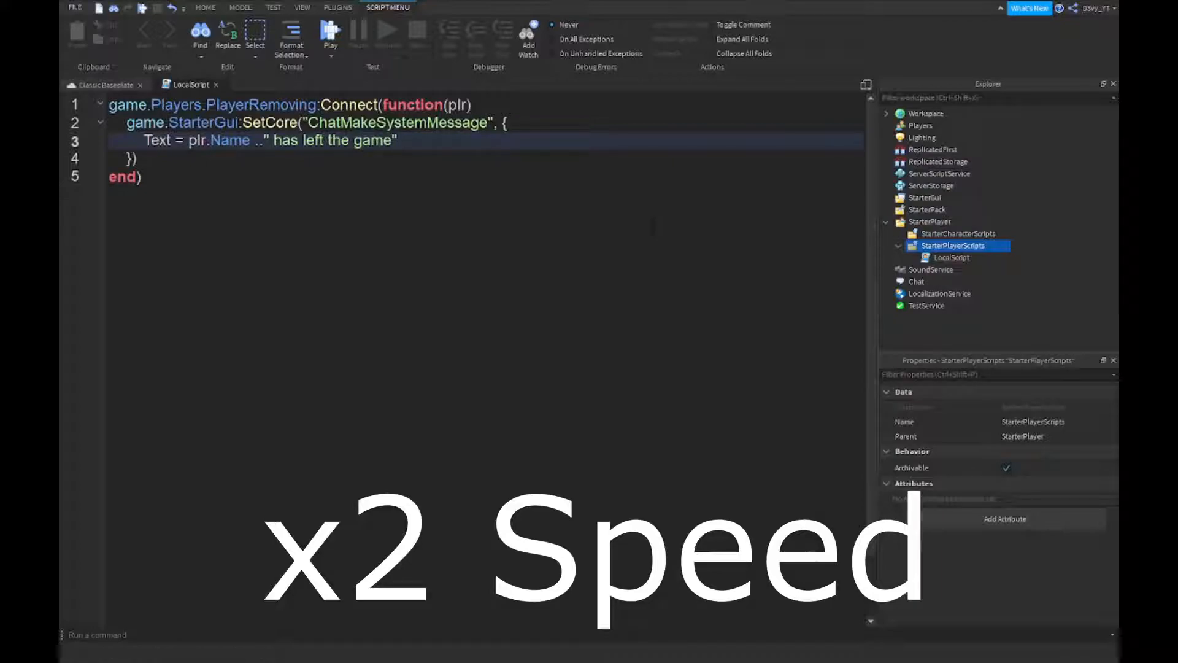
Add Color = Color3.fromRGB(255, 0, 0) to the message table, dismissing the colour picker
text(C)
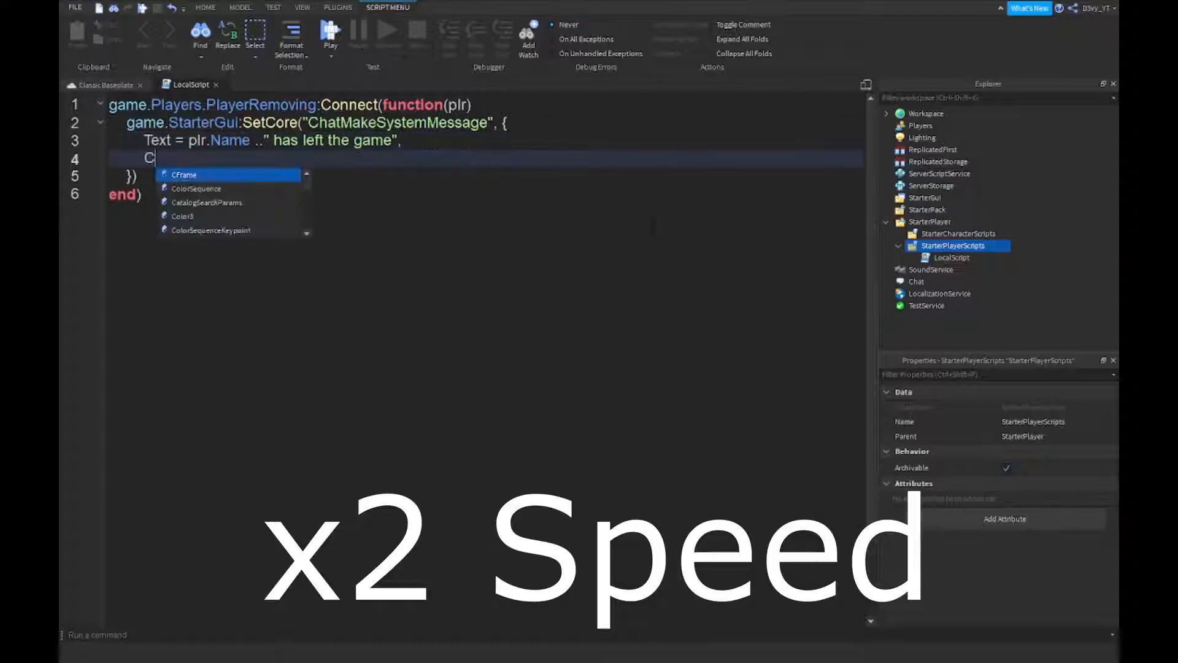
text(olor)
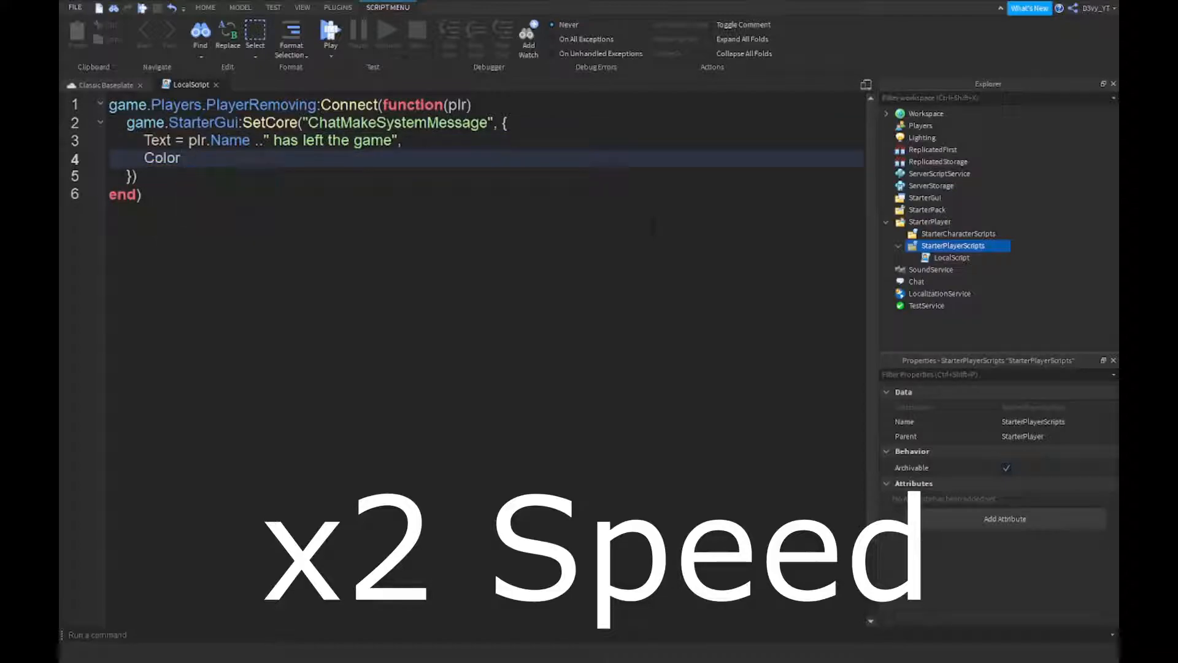
text(= Color3.FromRGB()
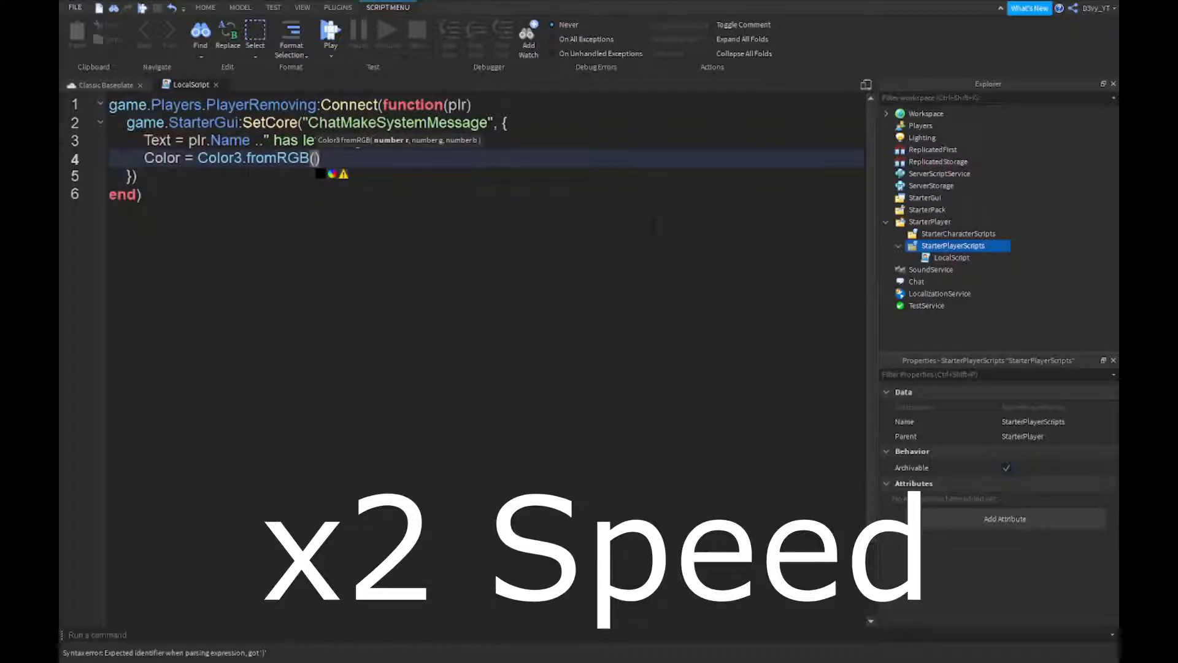
text(255,)
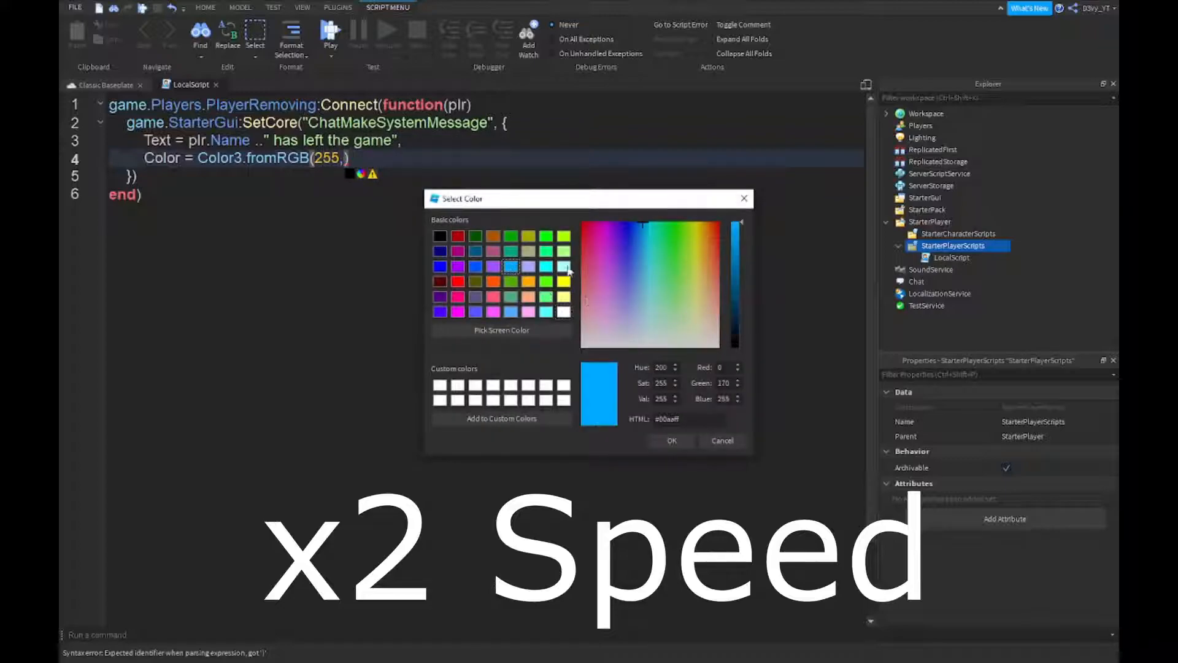
click(671, 441)
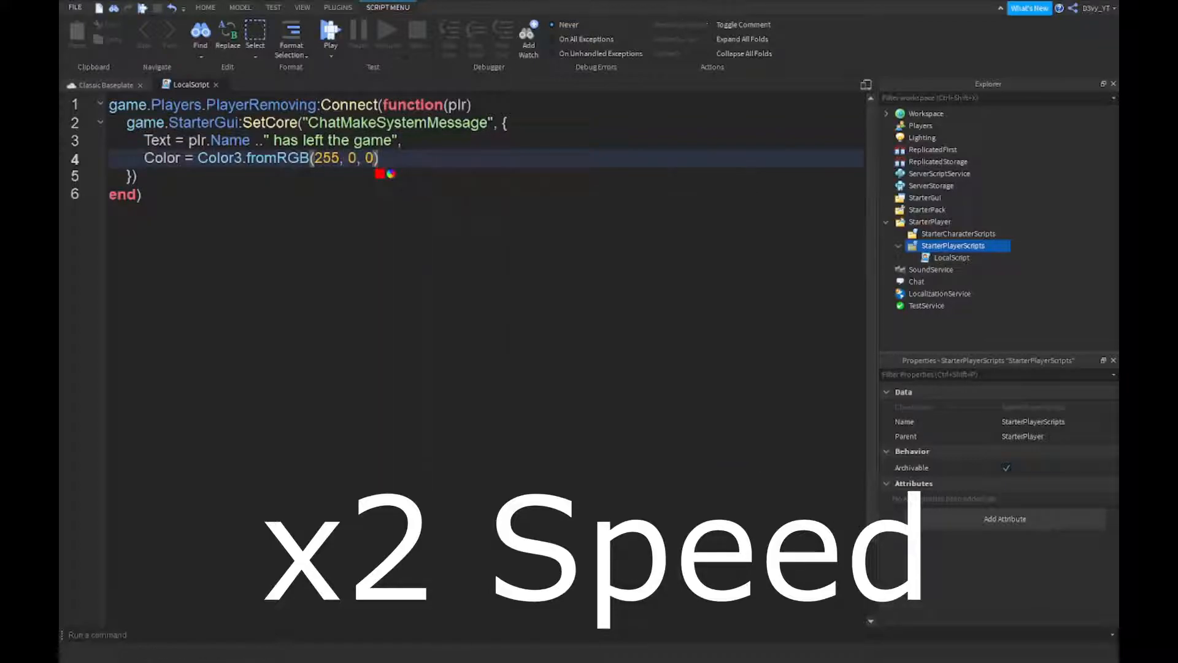
text(,)
text(Font = E)
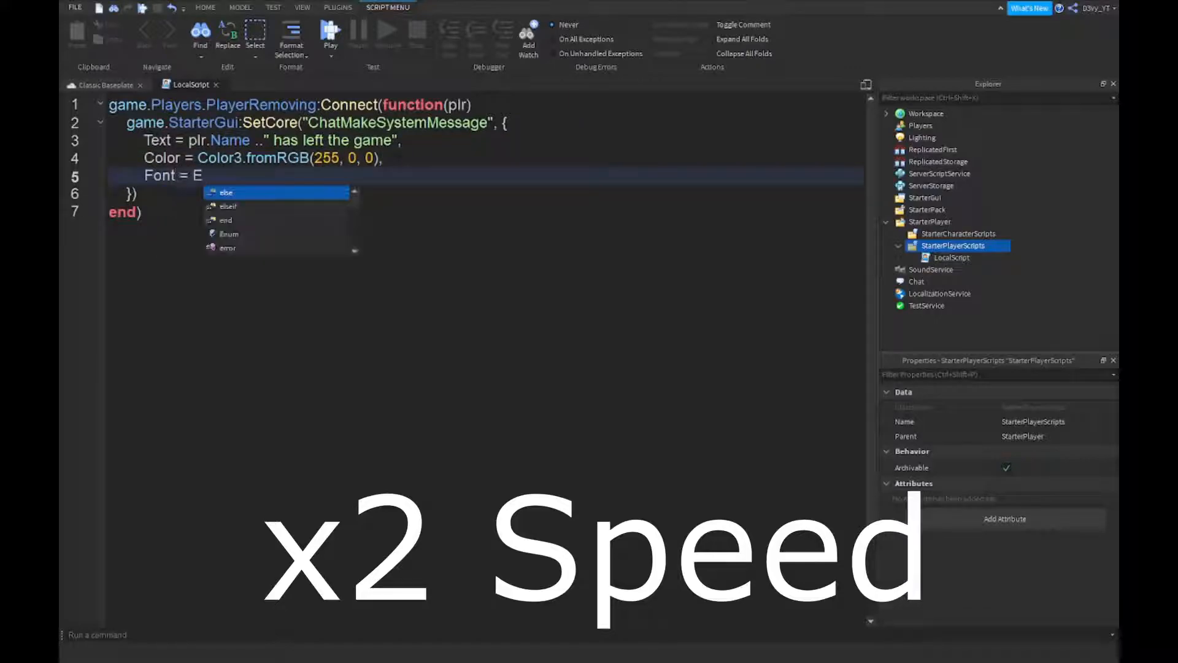
Add Font = Enum.Font.SourceSansBold and TextSize = 18 to the message table
text(num.Font.SourceSansBold,)
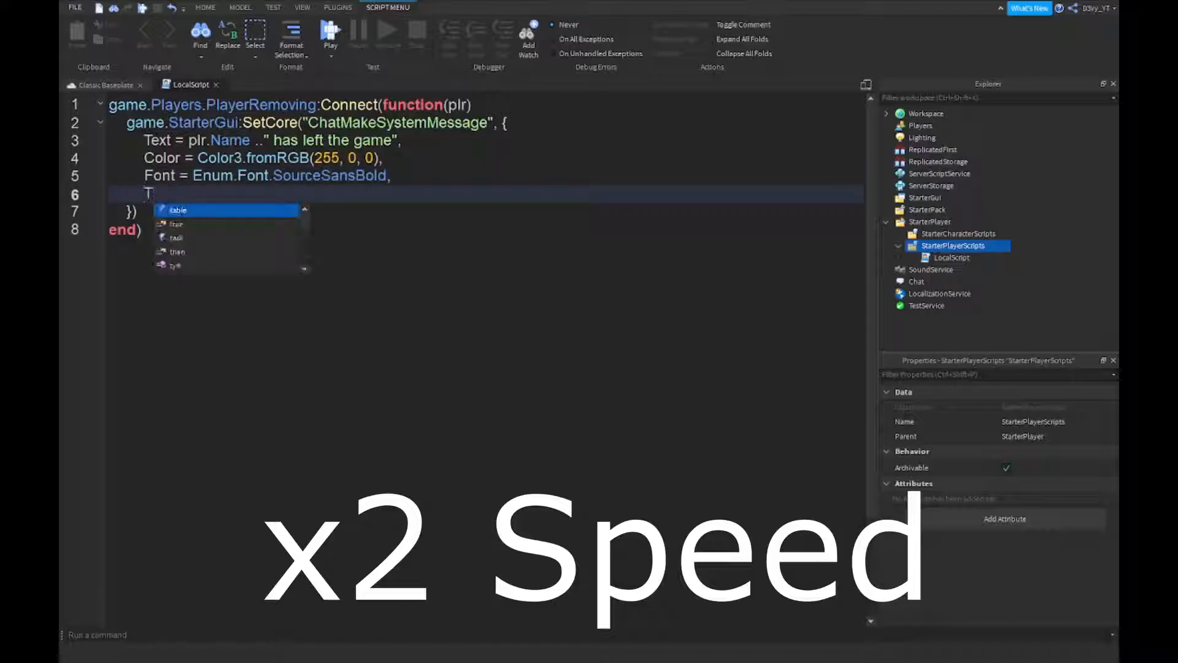
text(TextSize =)
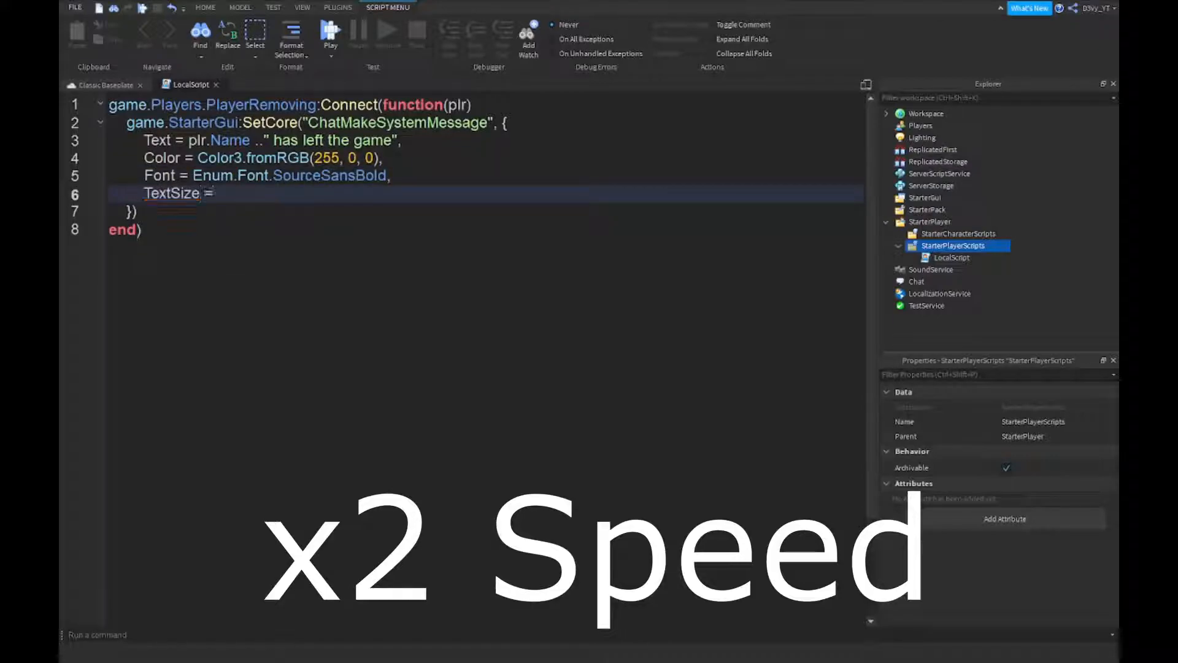
text(18,)
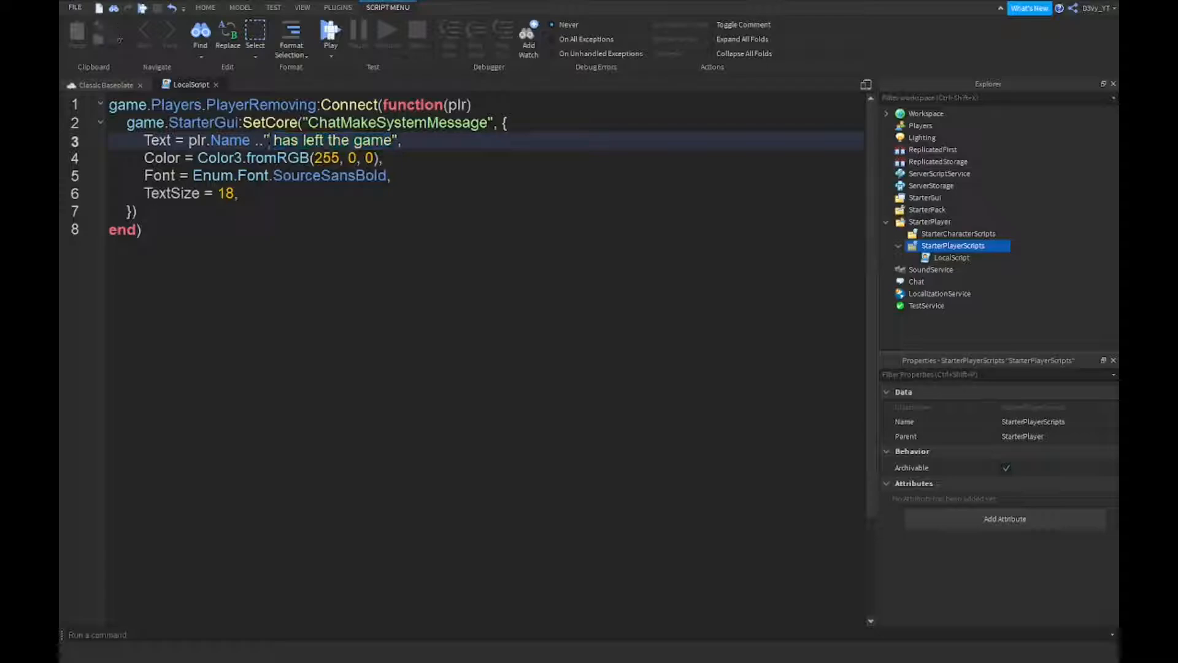
Review the finished script and move on to a two-player local server test
double_click(286, 140)
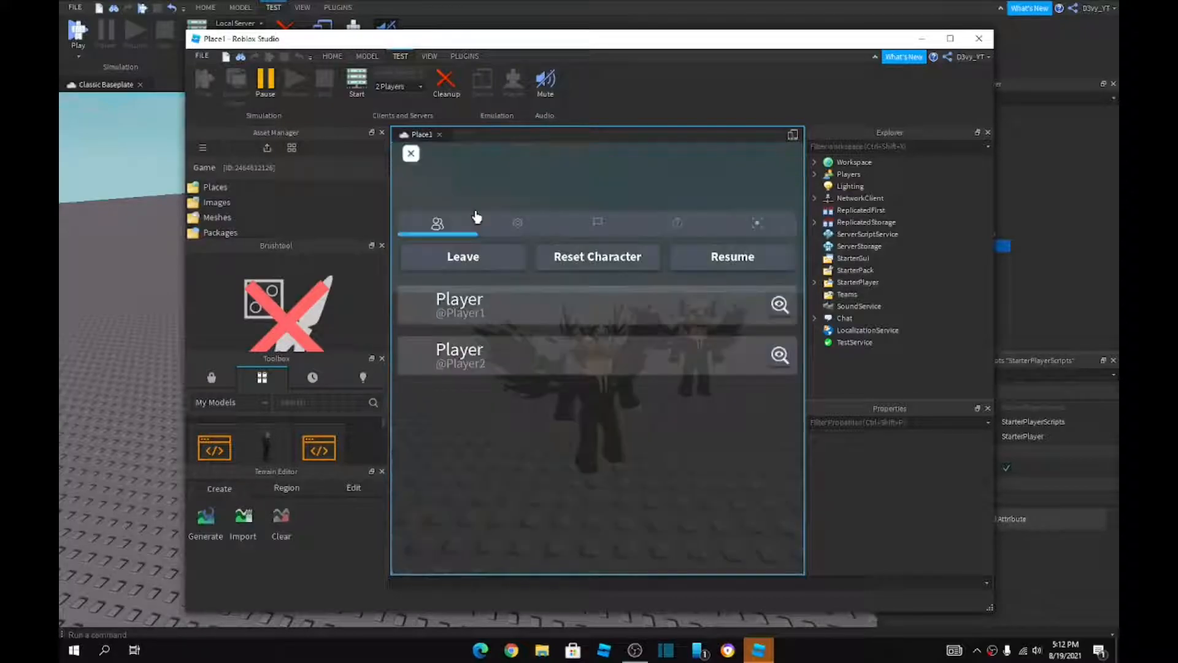
Leave the experience from one test client through the Roblox menu, confirming the Leave dialog
click(463, 257)
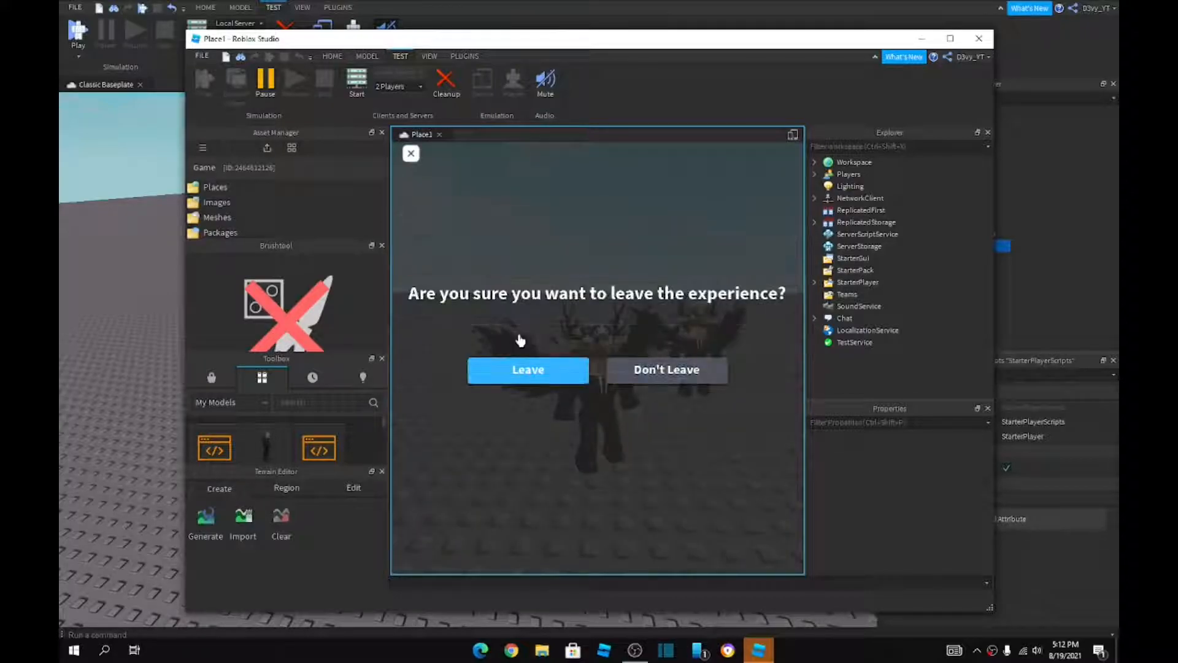
click(528, 370)
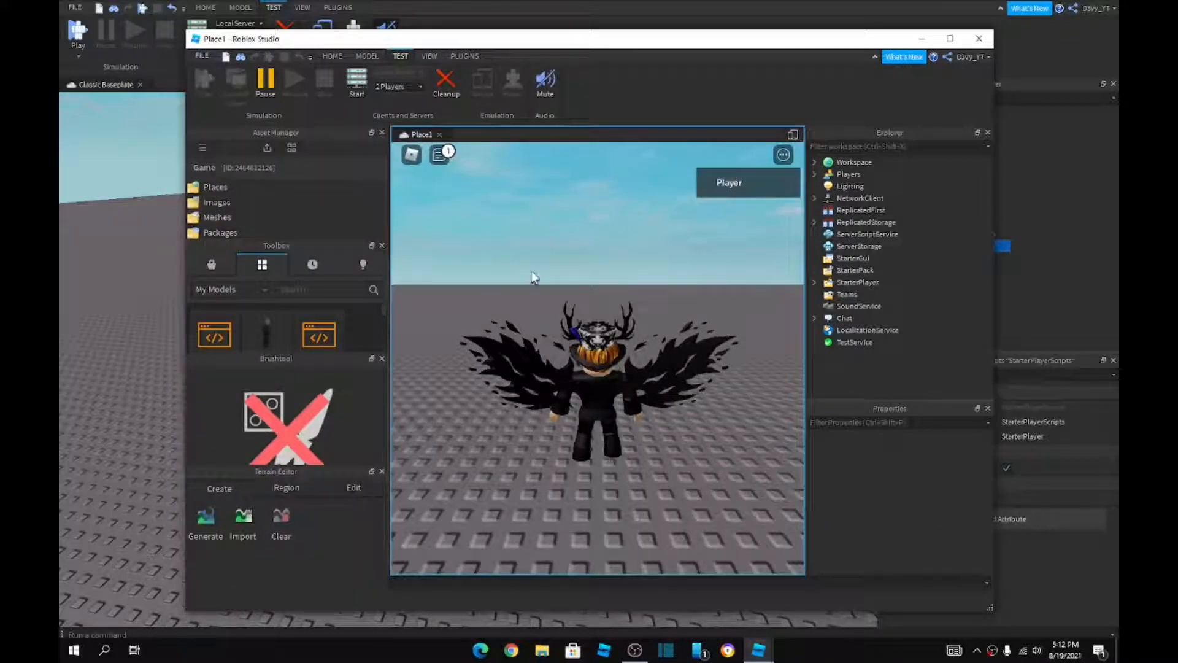
Open the remaining player's chat to reveal the red 'has left the game' system message
click(438, 155)
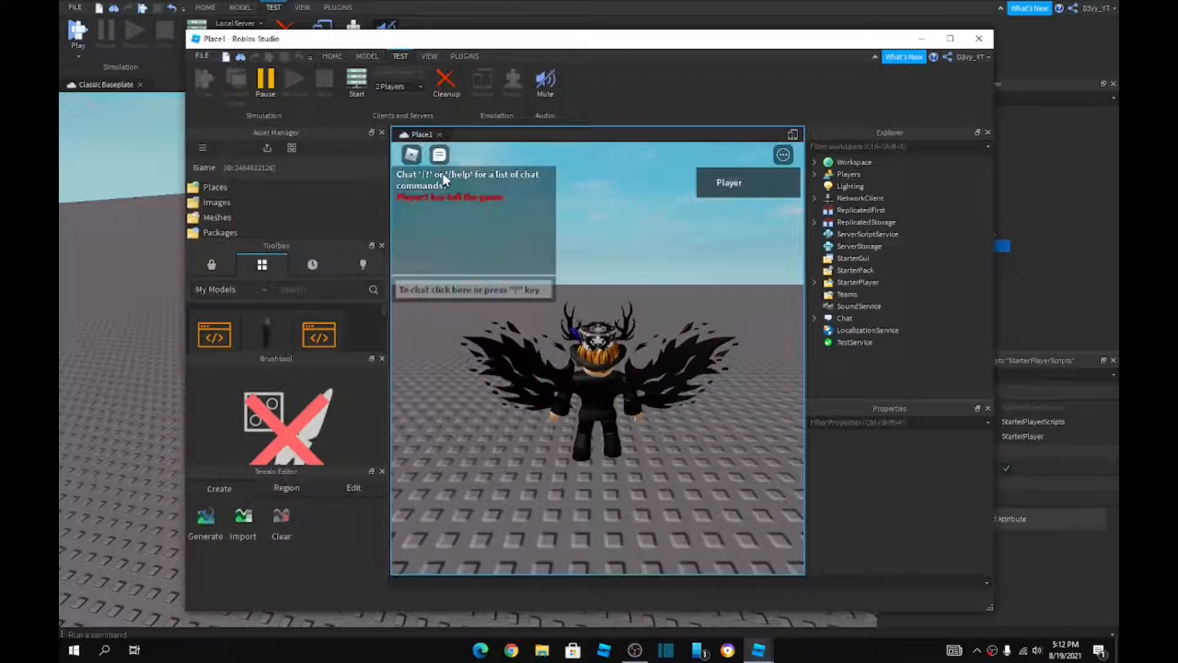